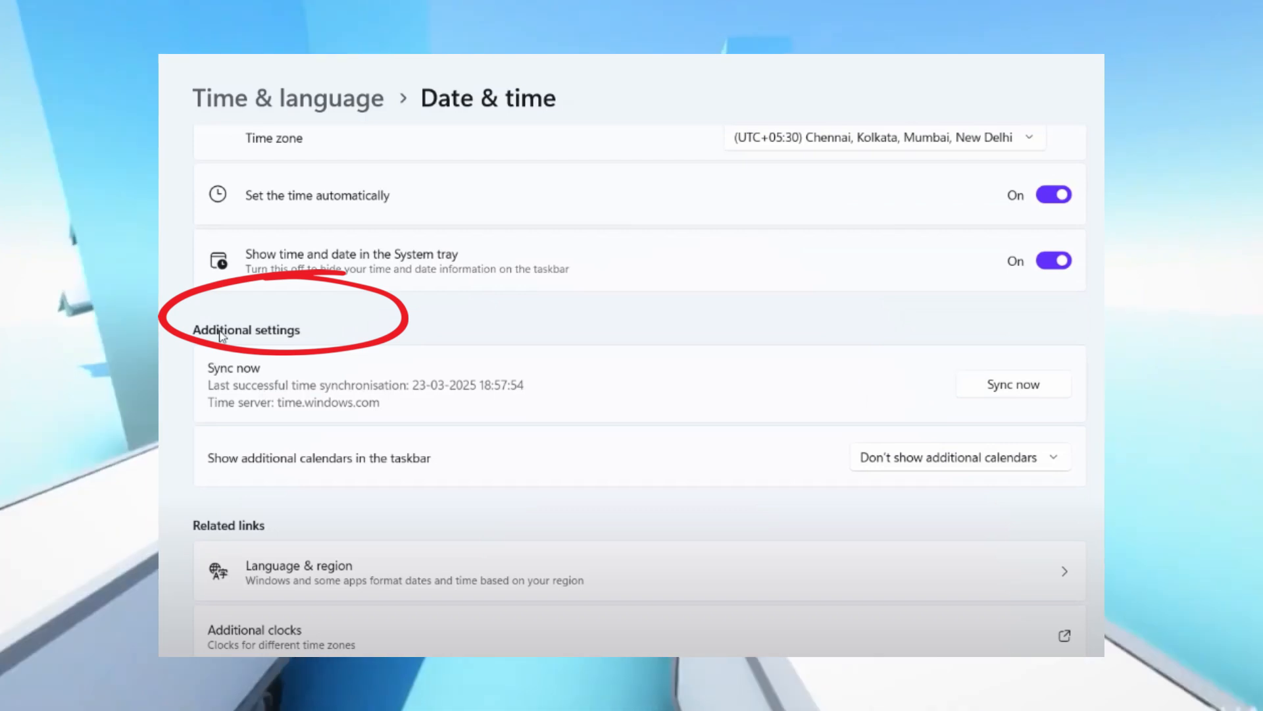
Step: Sync the Windows clock now with the time.windows.com server
click(1013, 383)
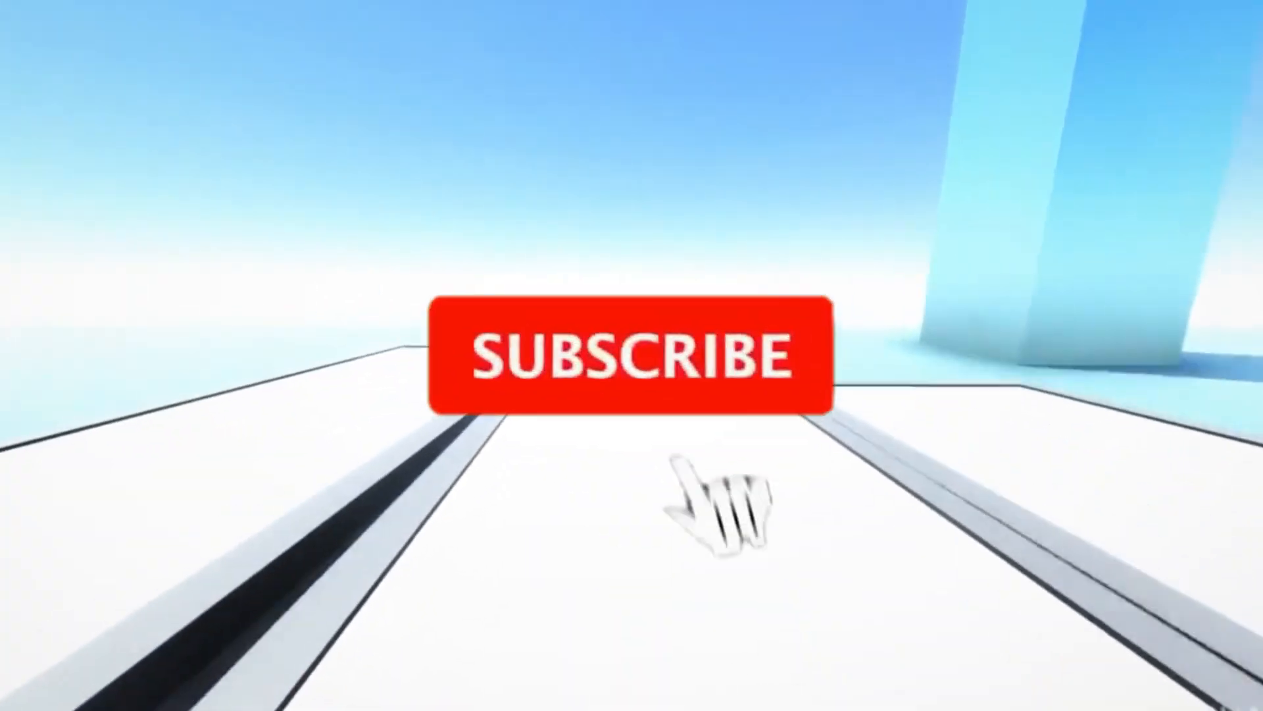
click(624, 354)
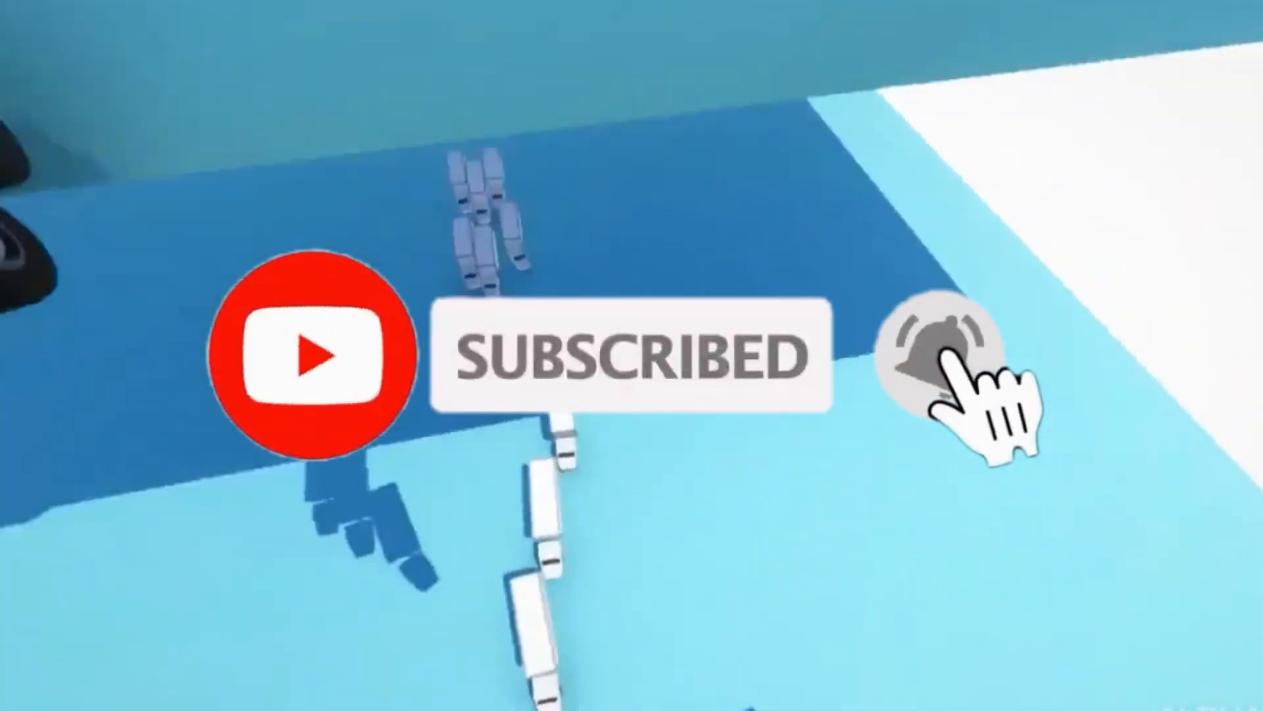